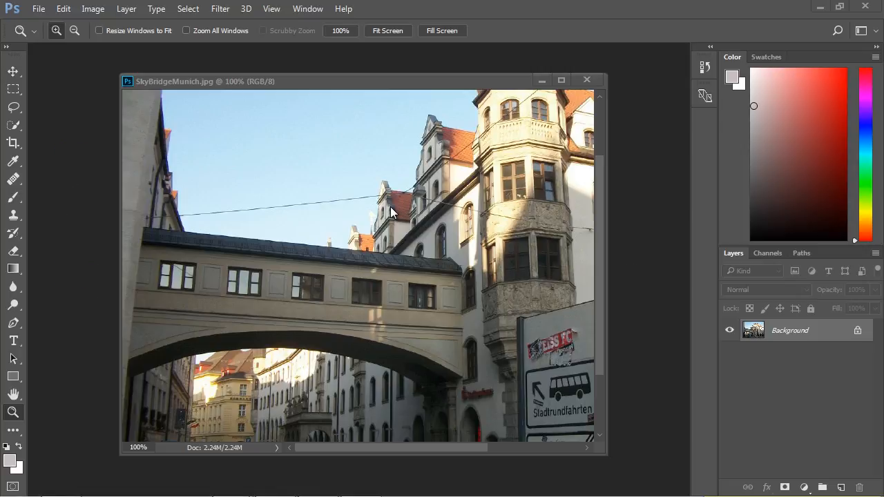
mouse_move(332, 246)
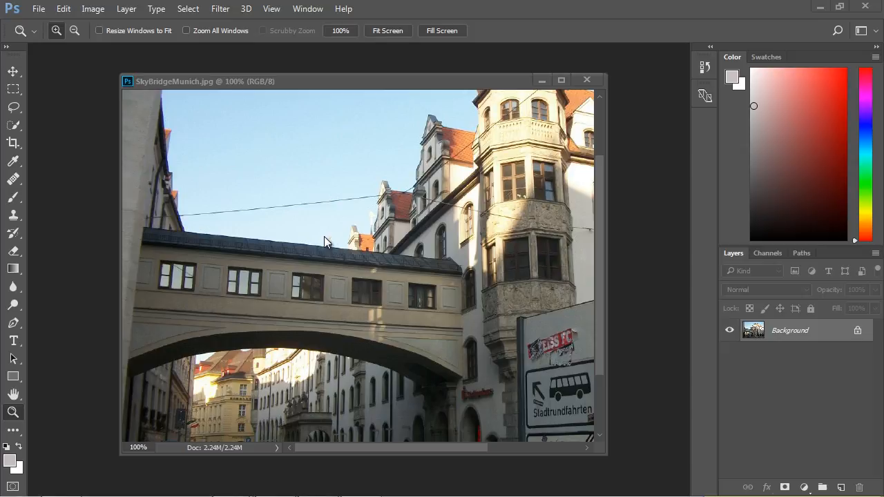
mouse_move(338, 245)
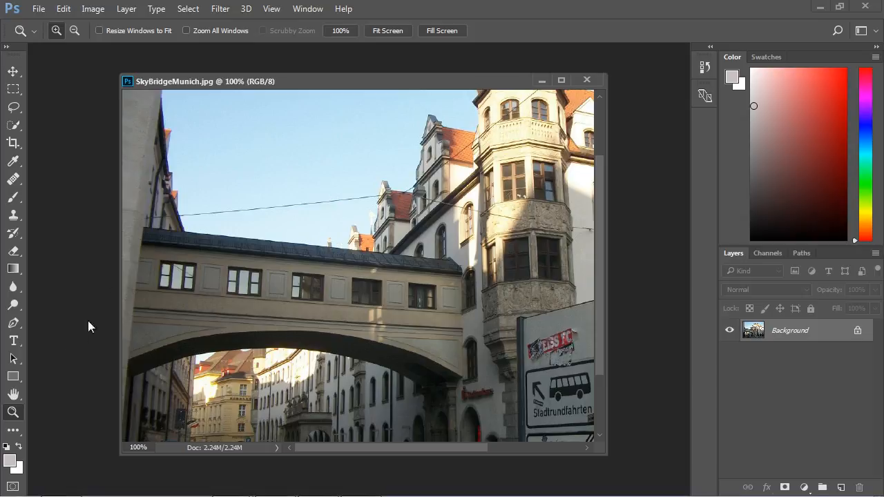
Magnify the skybridge photo to 200% via the Zoom tool's context menu
right_click(303, 279)
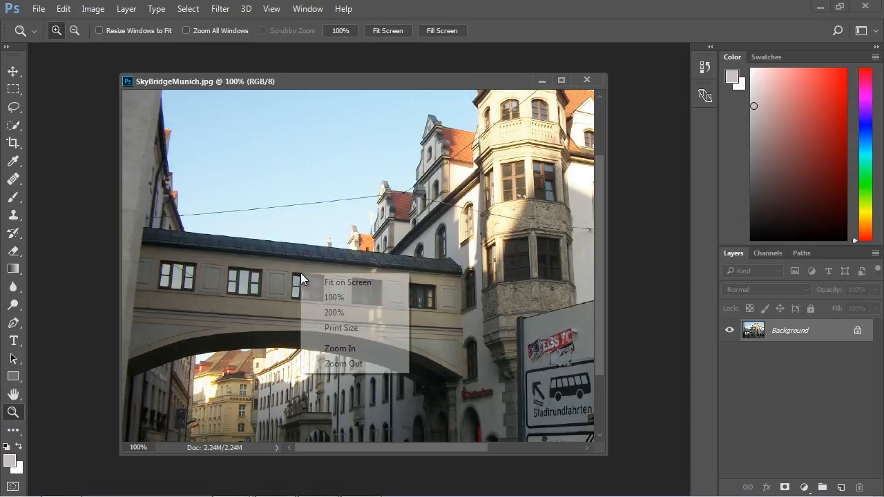
click(334, 312)
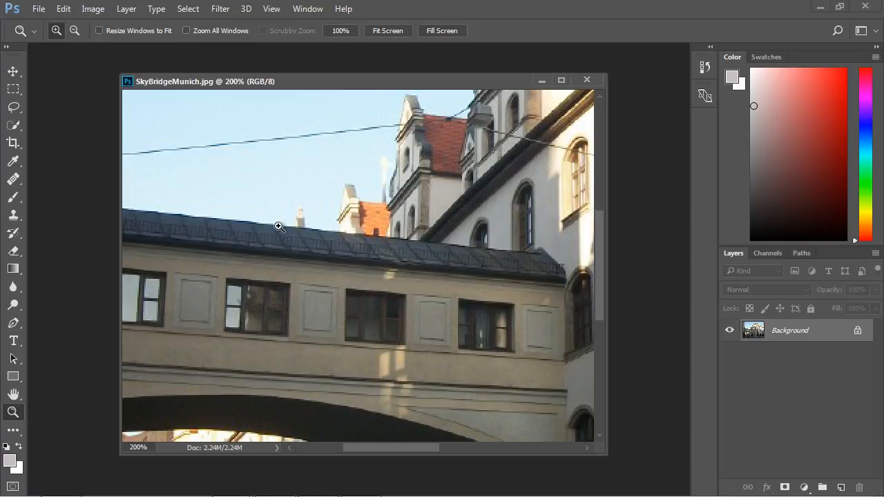
mouse_move(296, 216)
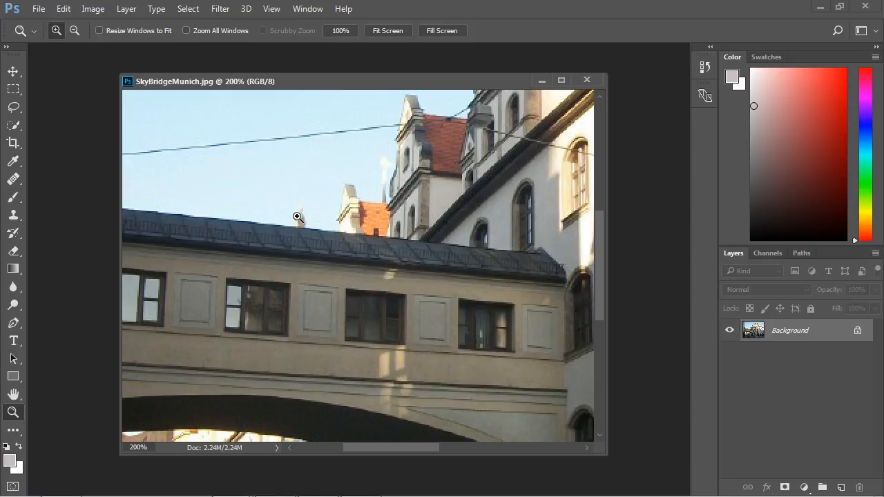
mouse_move(23, 208)
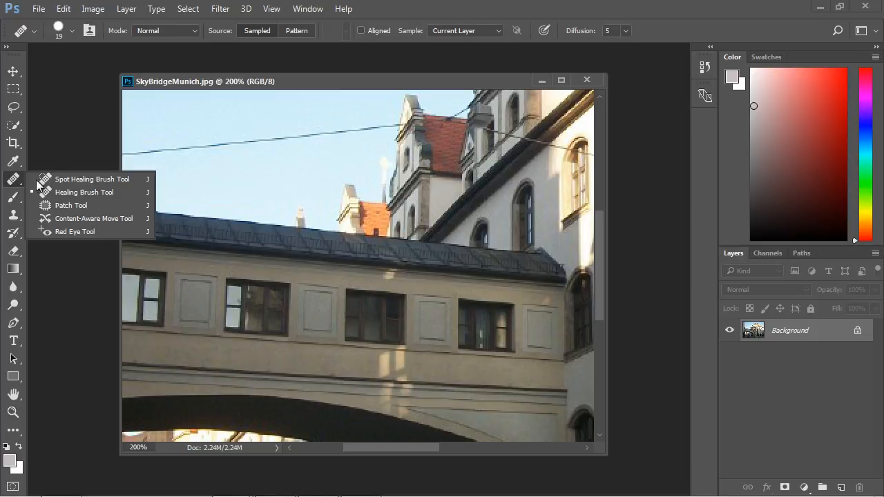
mouse_move(83, 193)
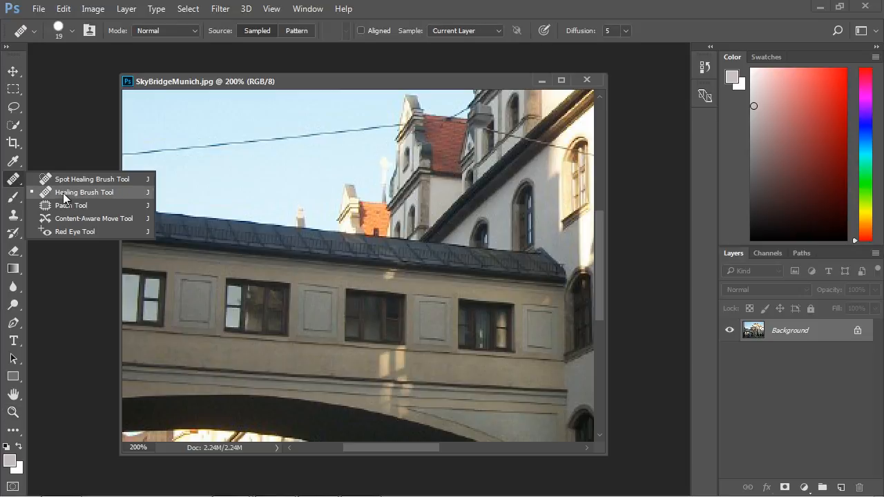
Select the Healing Brush Tool from the toolbar's healing flyout
click(83, 192)
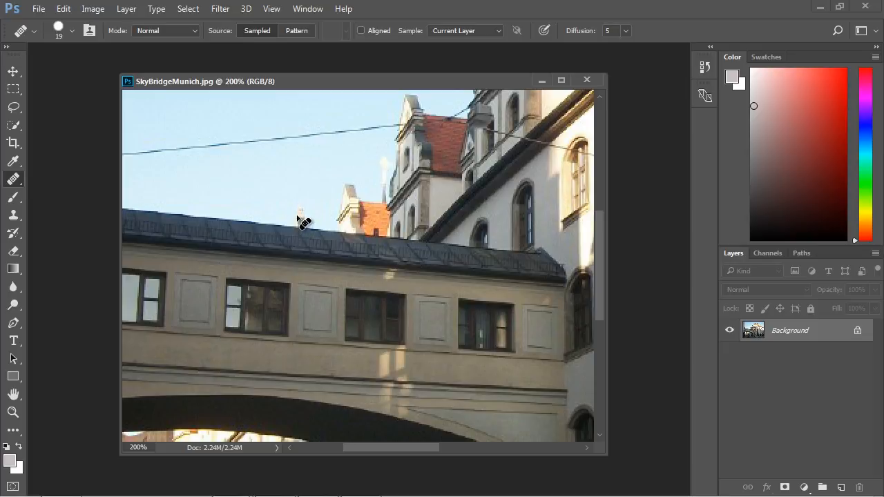
mouse_move(309, 215)
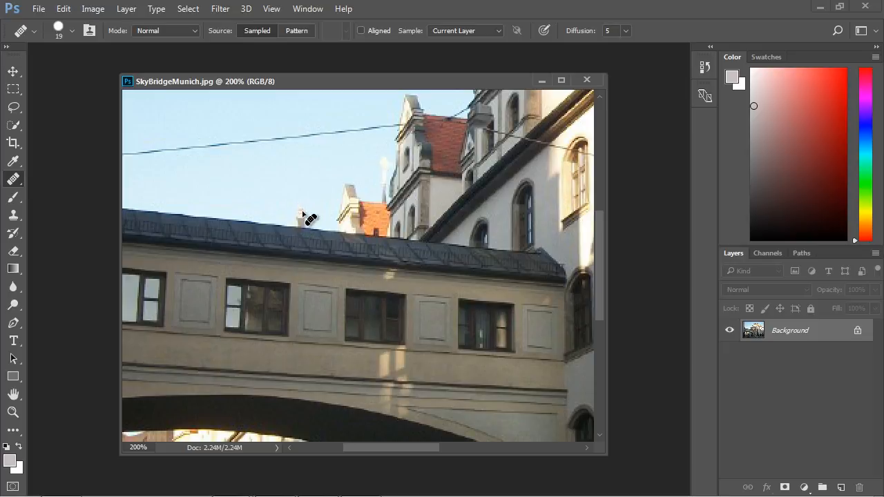
click(307, 216)
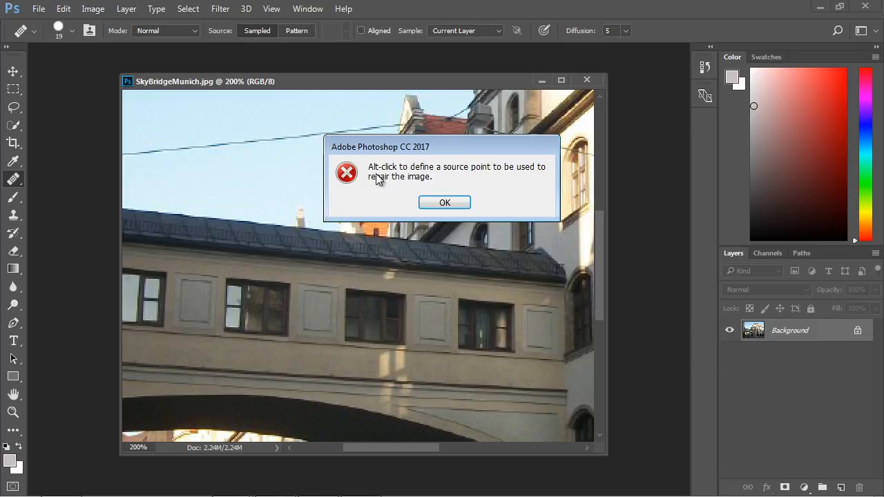
mouse_move(453, 174)
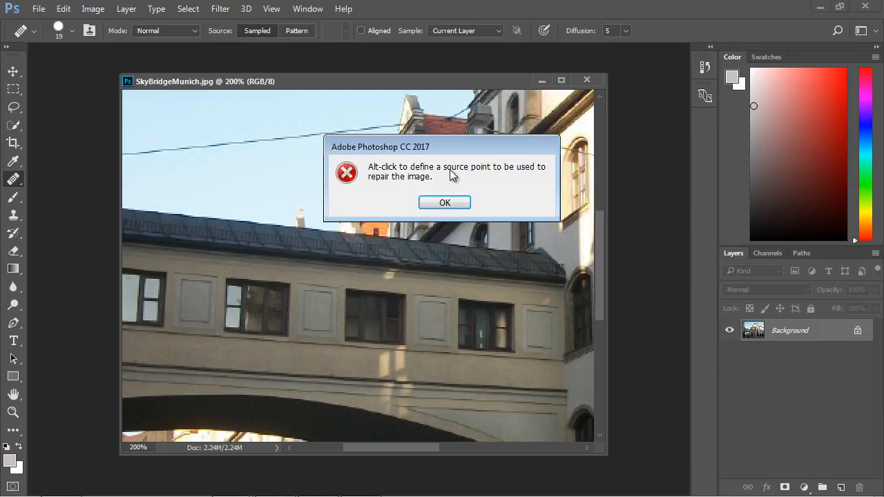
mouse_move(445, 181)
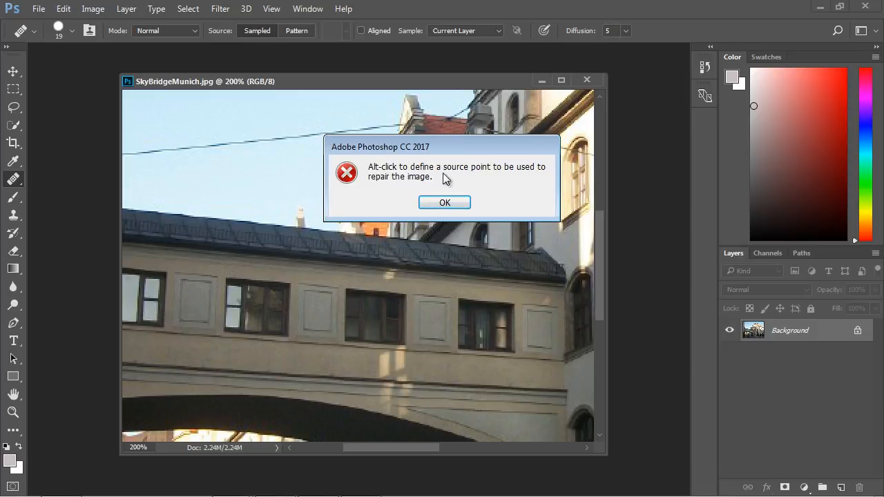
mouse_move(435, 183)
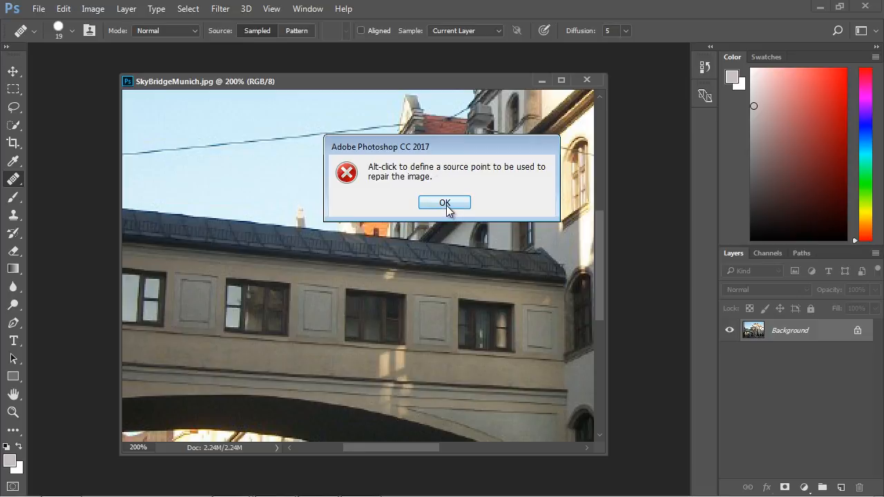
click(445, 201)
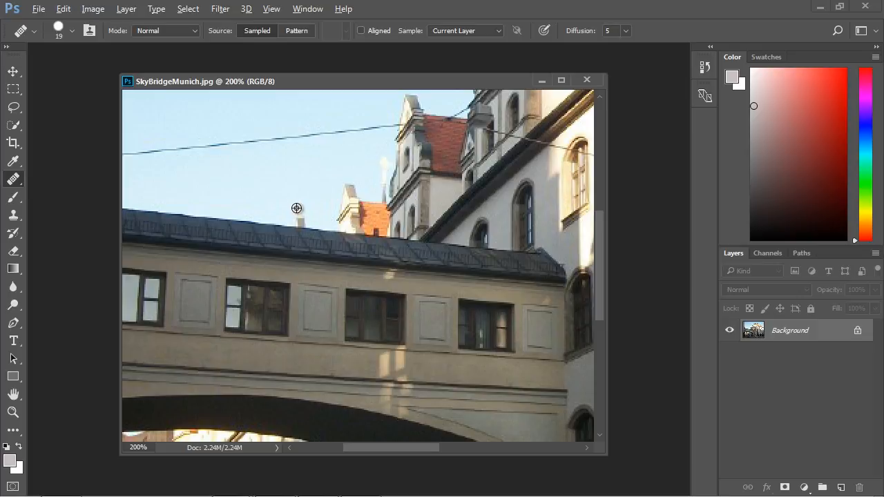
mouse_move(259, 216)
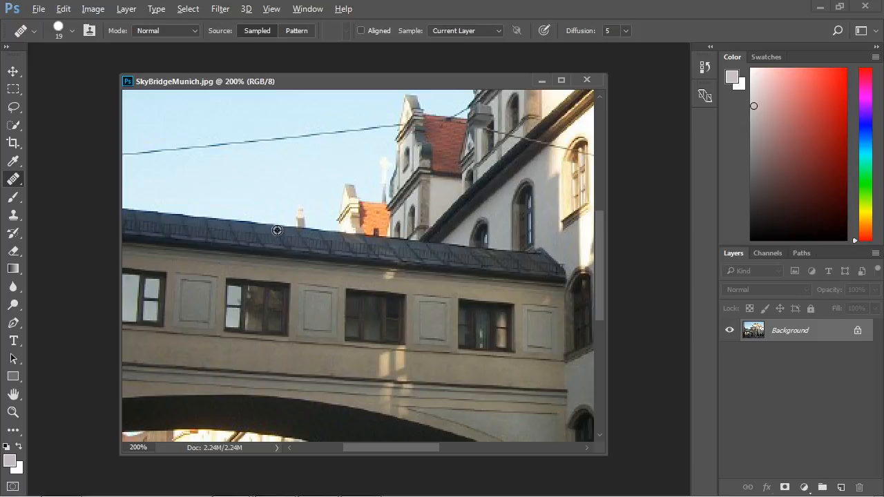
mouse_move(266, 215)
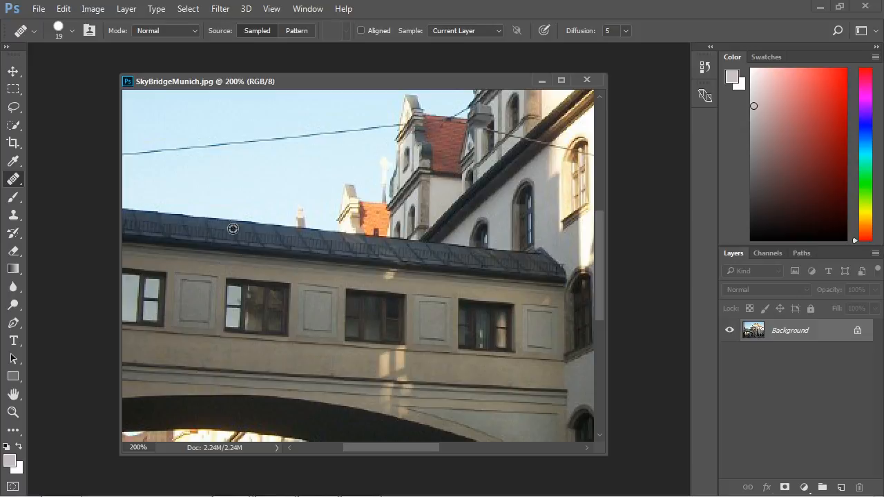
mouse_move(251, 221)
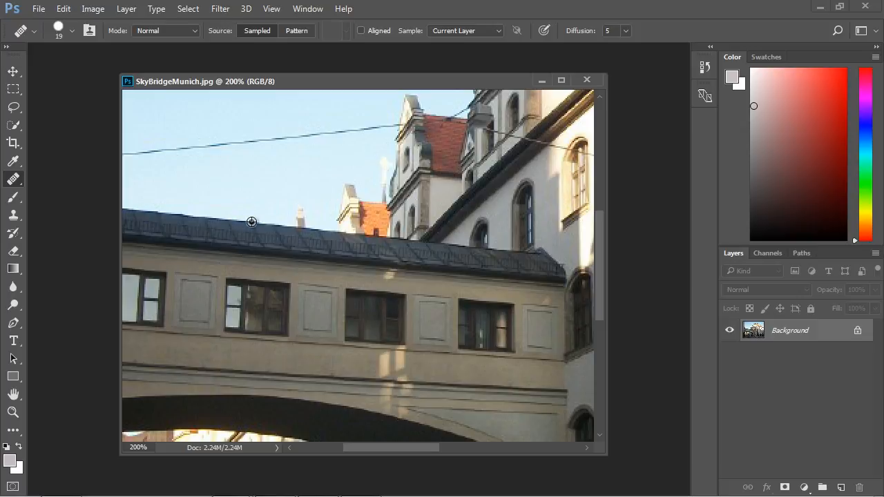
mouse_move(246, 206)
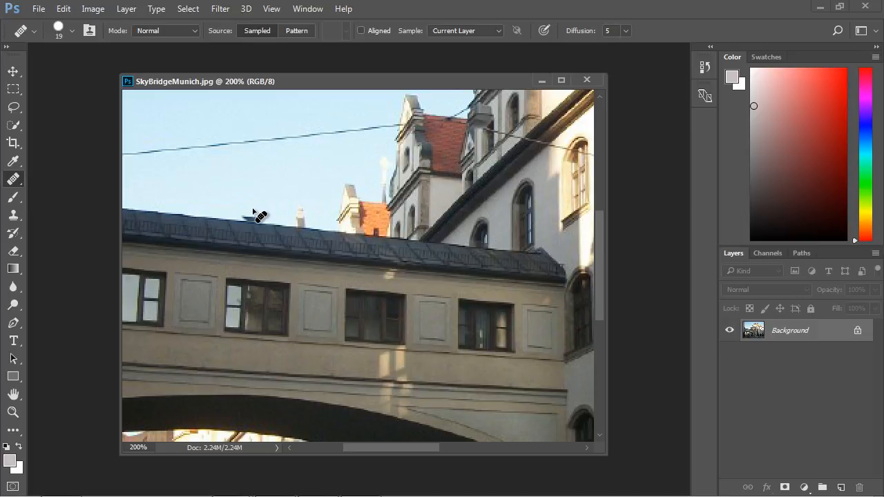
mouse_move(307, 228)
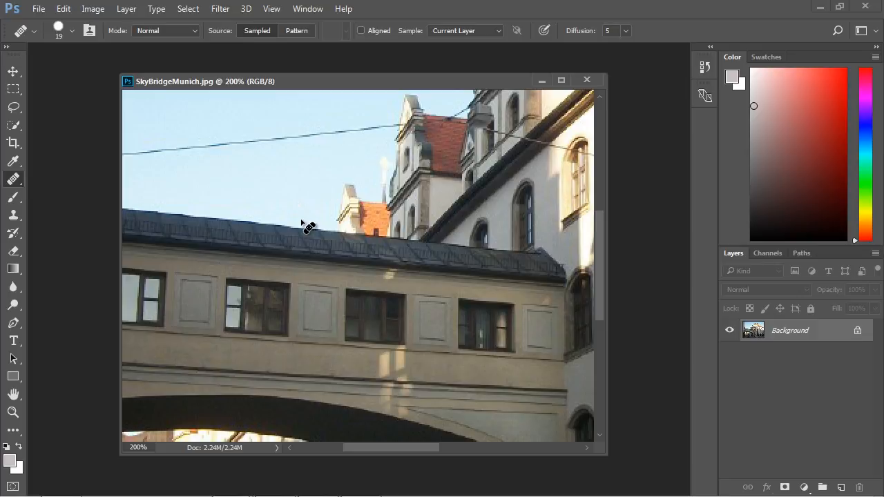
Heal over the building fragment above the skybridge roof using nearby sky as source
click(304, 224)
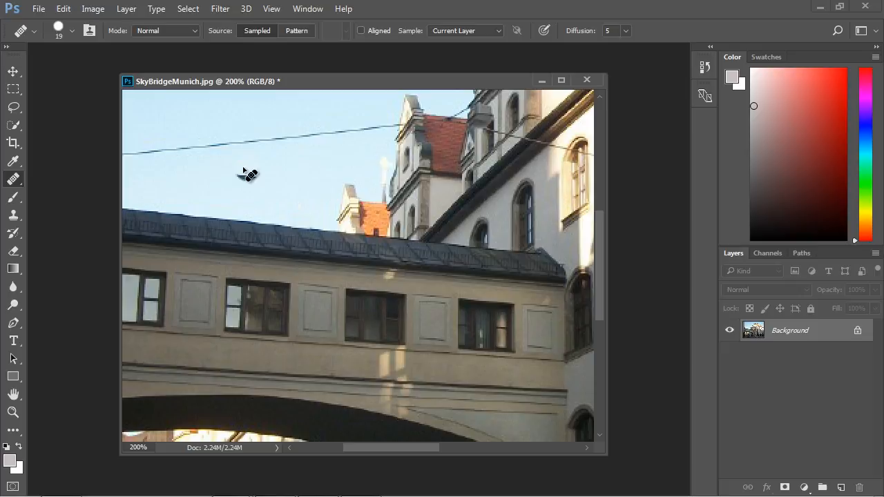
mouse_move(335, 246)
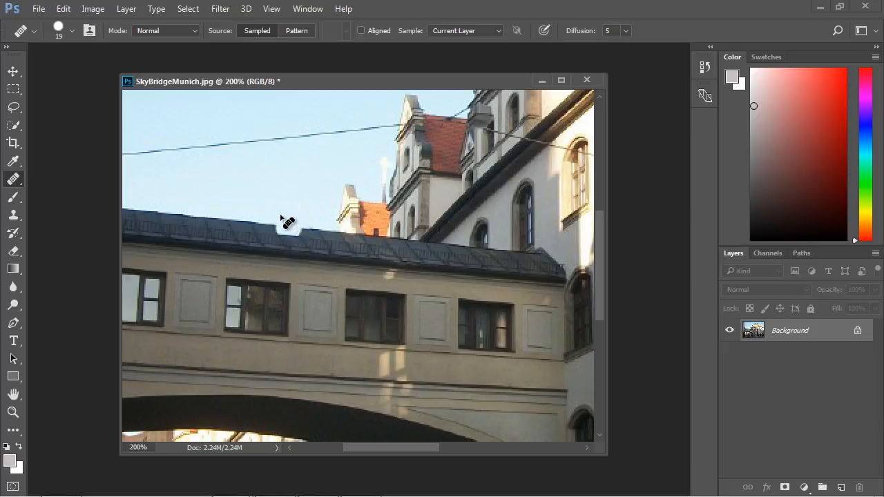
click(62, 8)
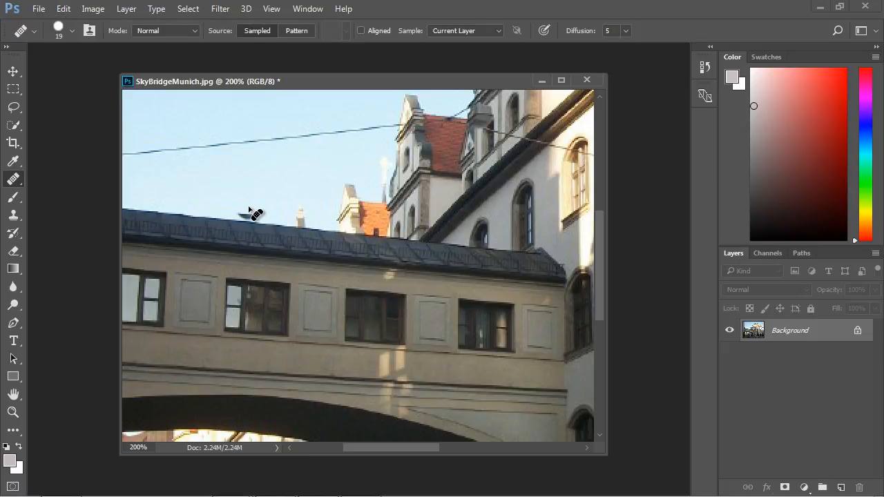
mouse_move(305, 228)
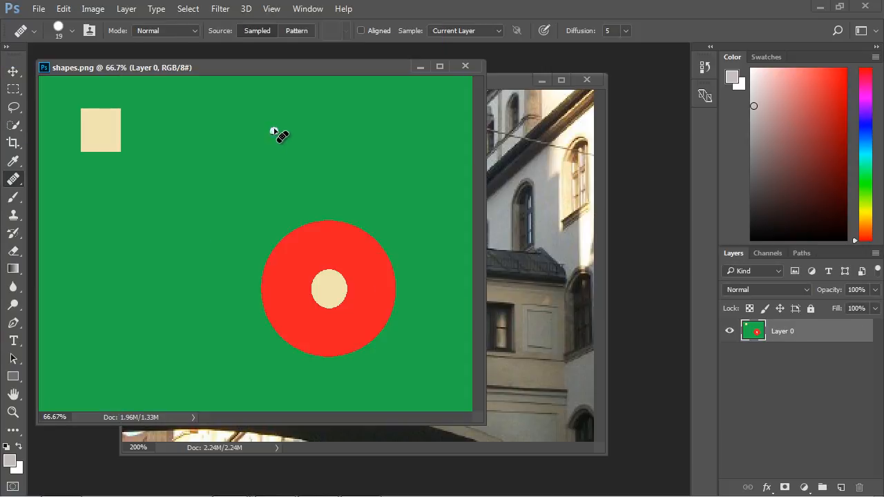
mouse_move(266, 128)
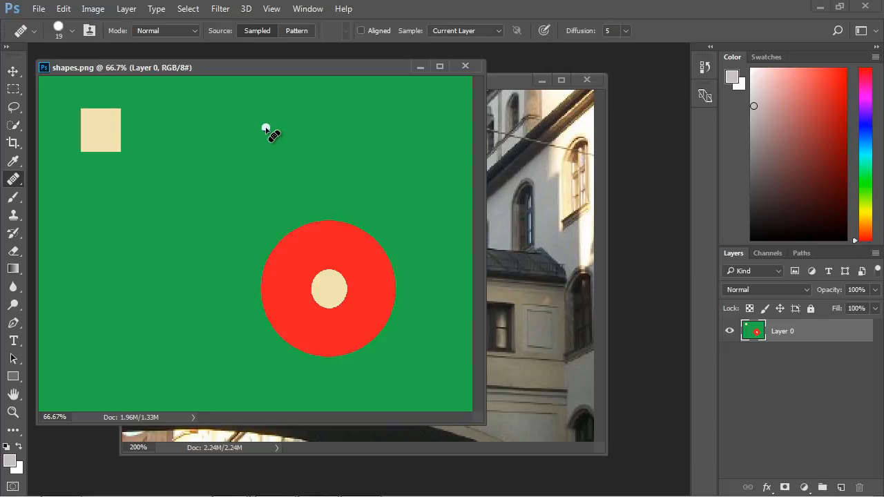
mouse_move(113, 157)
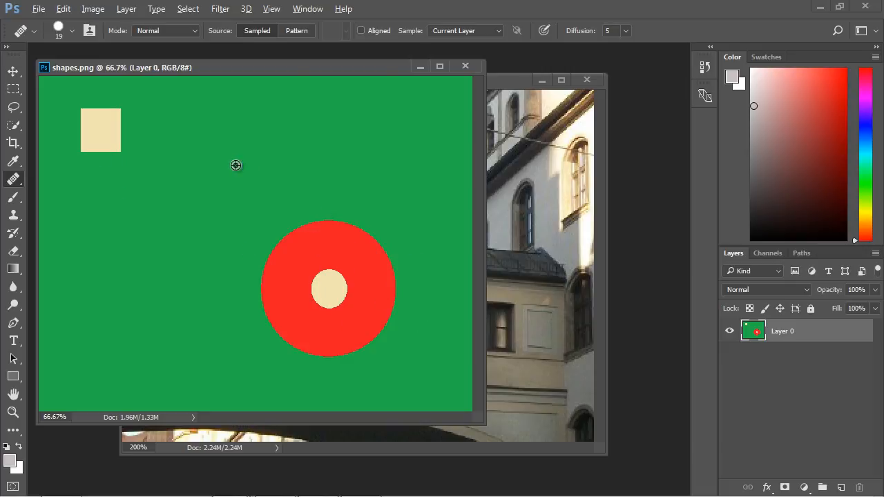
mouse_move(89, 177)
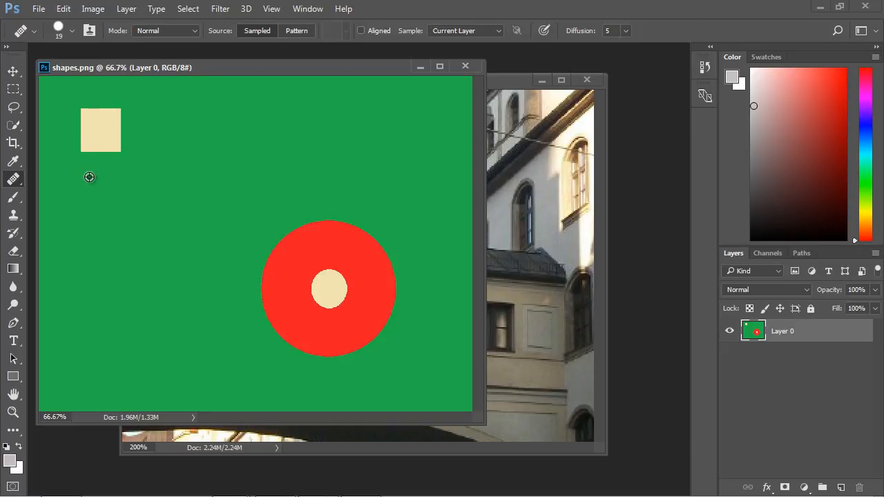
mouse_move(114, 76)
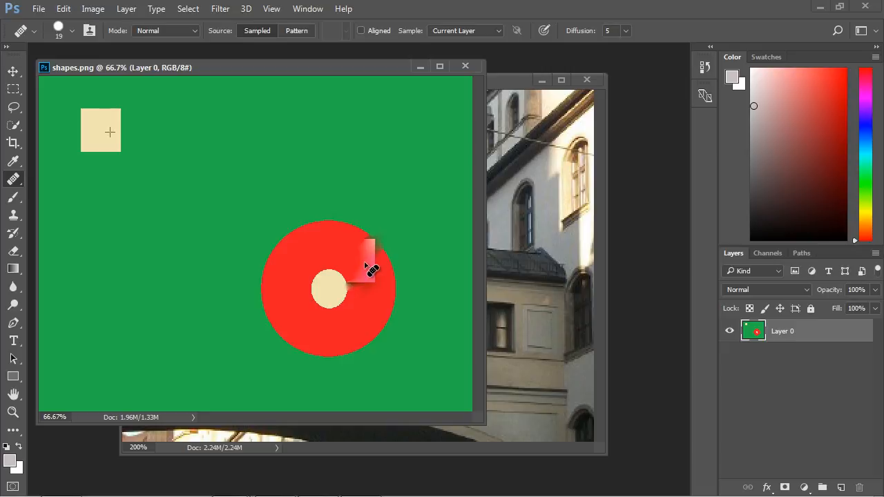
Paint the sampled beige square into the red circle near its centre
drag(373, 270, 348, 301)
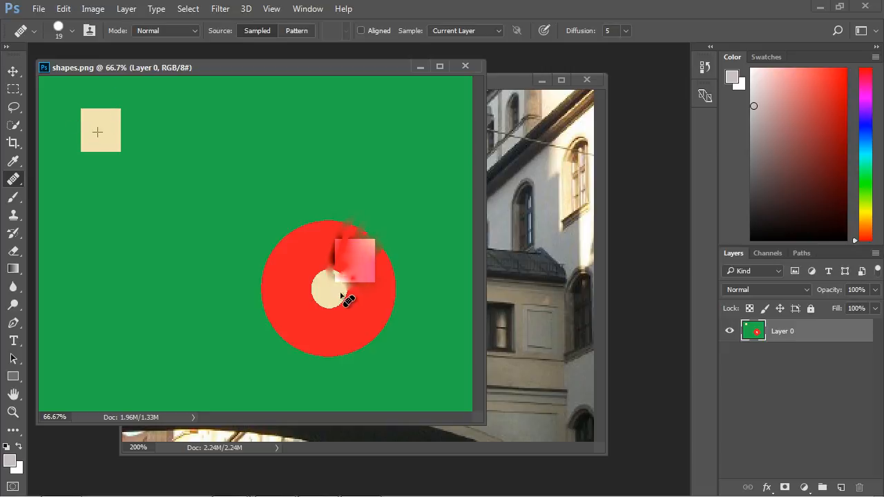